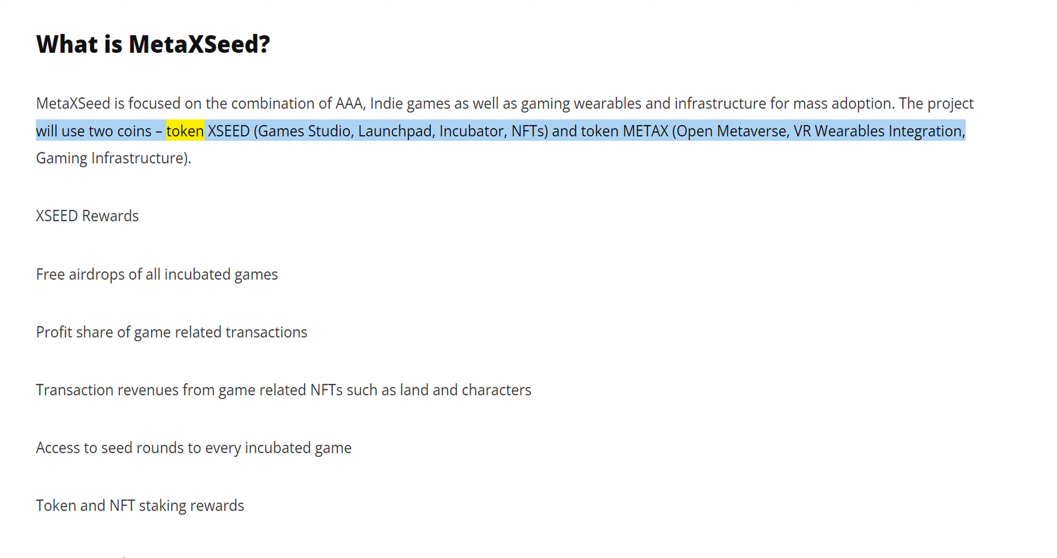
Step: Follow Read Aloud through the MetaXSeed overview and XSEED Rewards bullets to 'Token and NFT staking rewards'
double_click(329, 133)
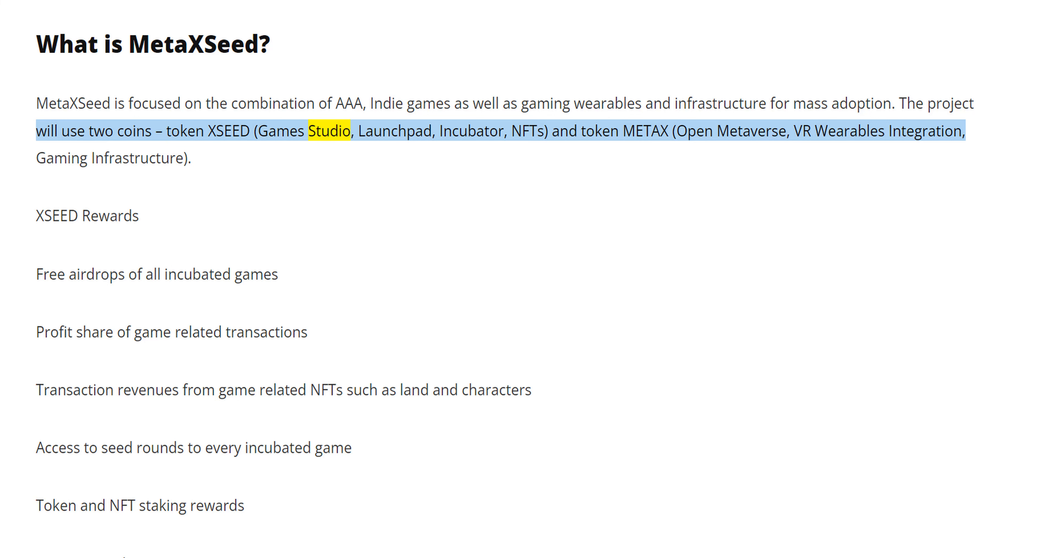
double_click(753, 132)
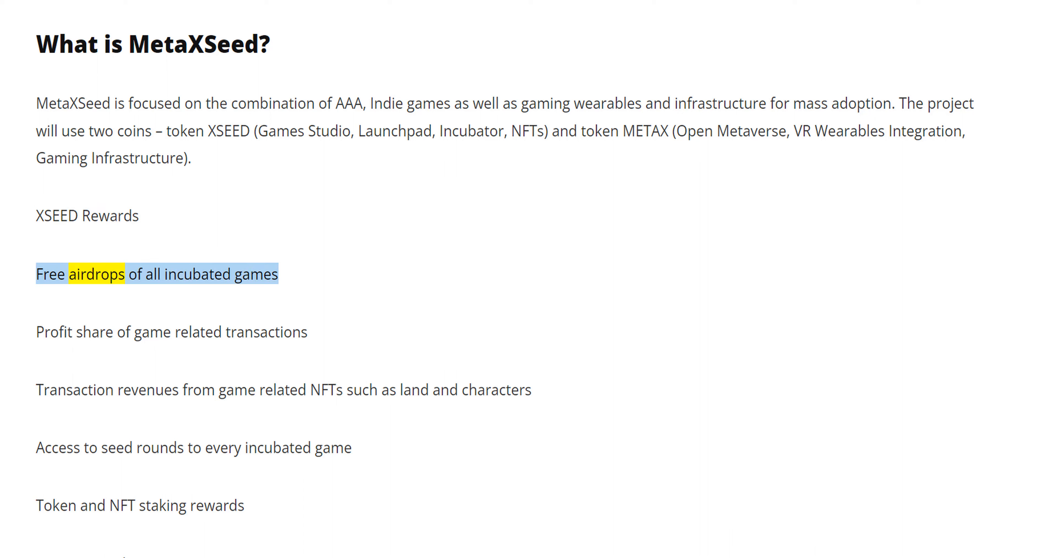
double_click(256, 279)
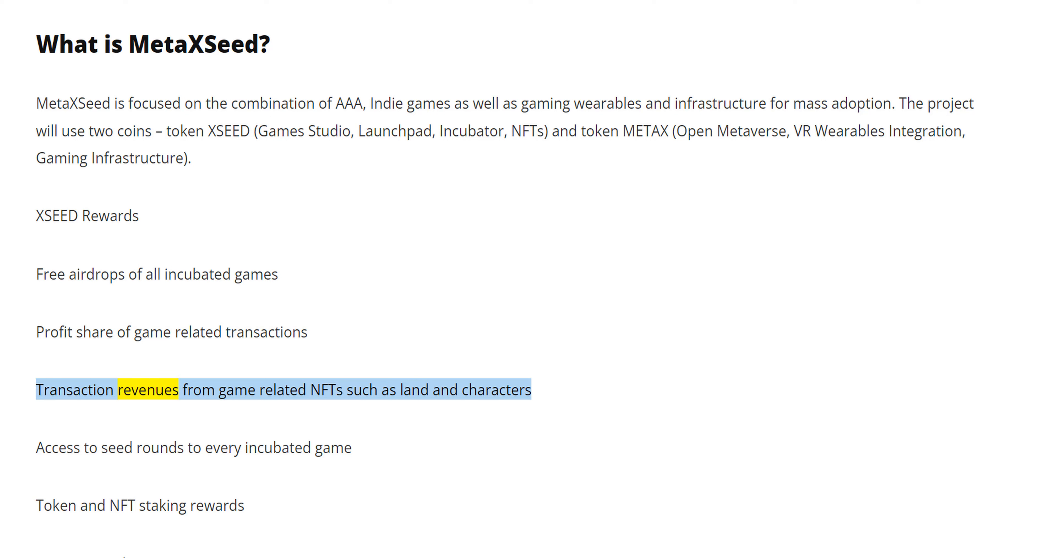
double_click(359, 392)
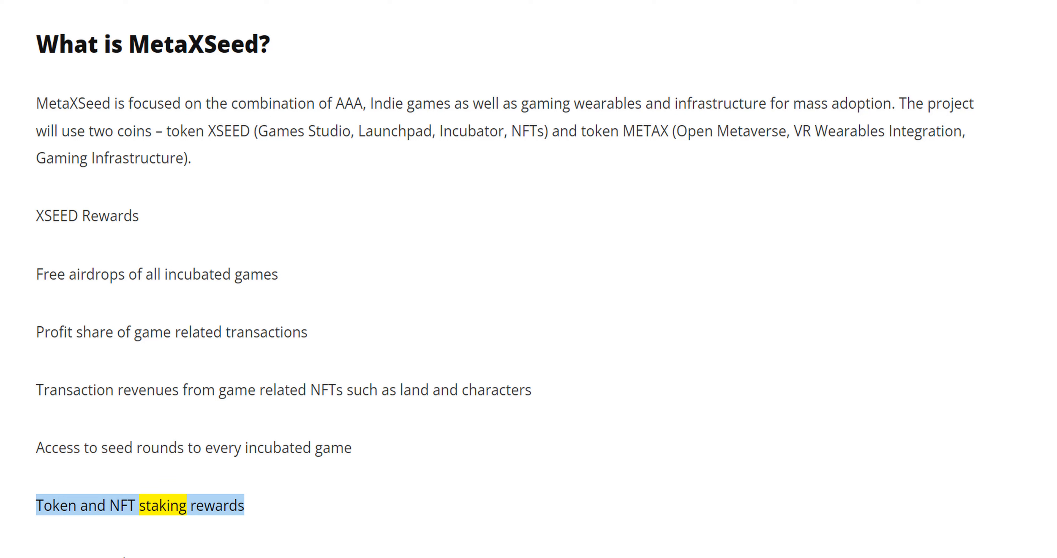
Step: Scroll with the narration through the roadmap's Q1 and Q2 2022 items to Q3's VR wearables partnerships
scroll("down", 3)
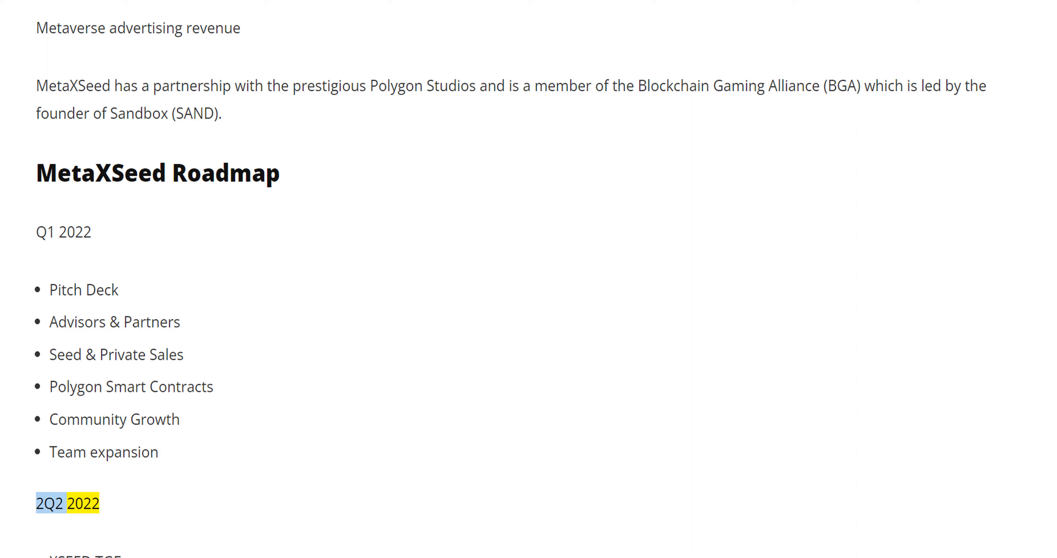
scroll("down", 3)
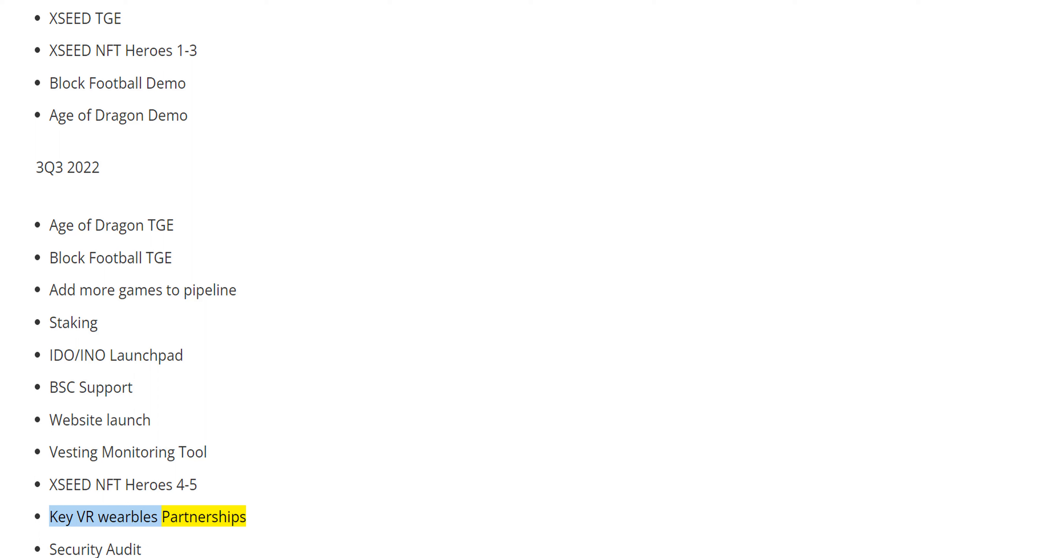
Step: Scroll along as the Q4 2022 and 2023 roadmap items are read, reaching the Token Distribution heading
scroll("down", 3)
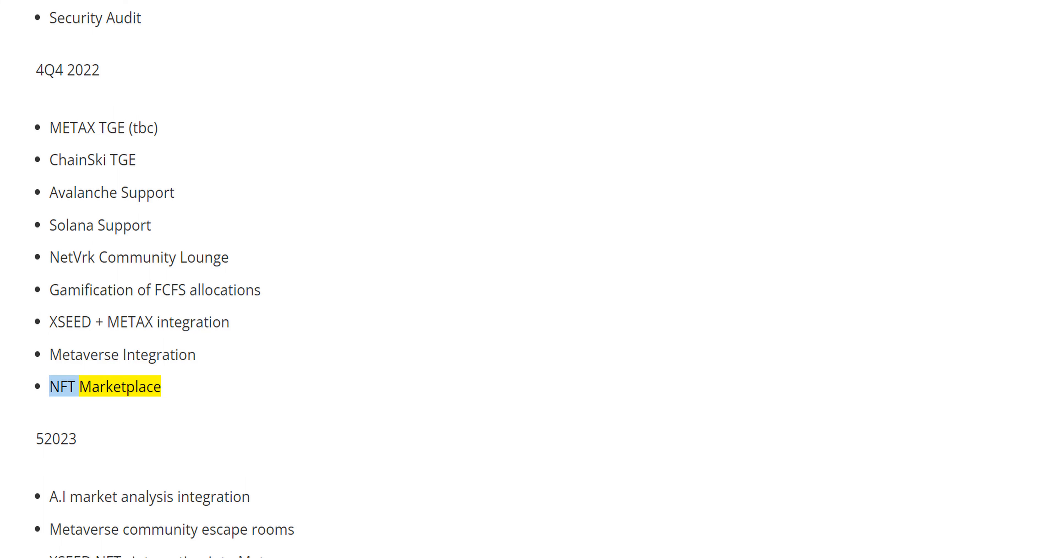
double_click(56, 439)
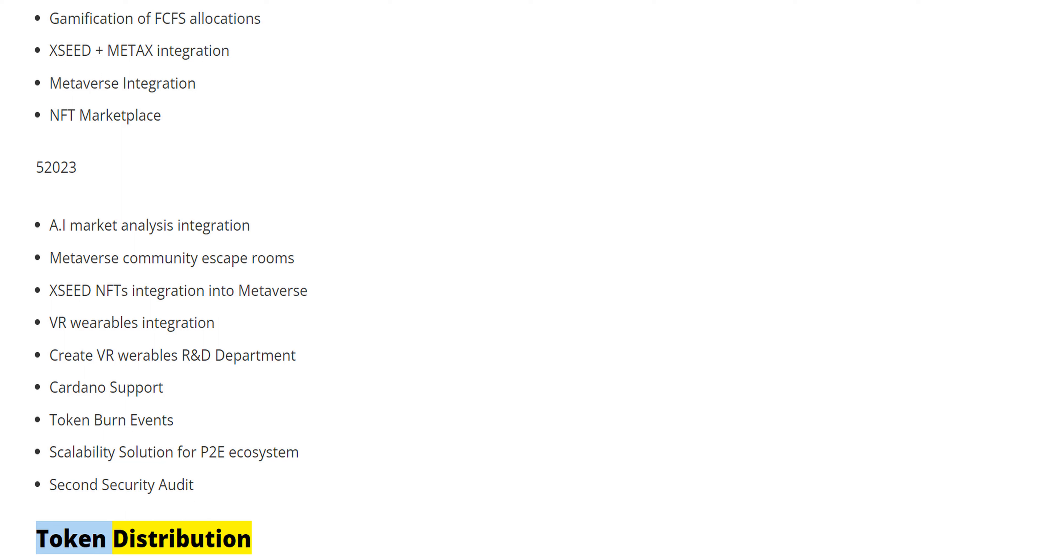
scroll("down", 3)
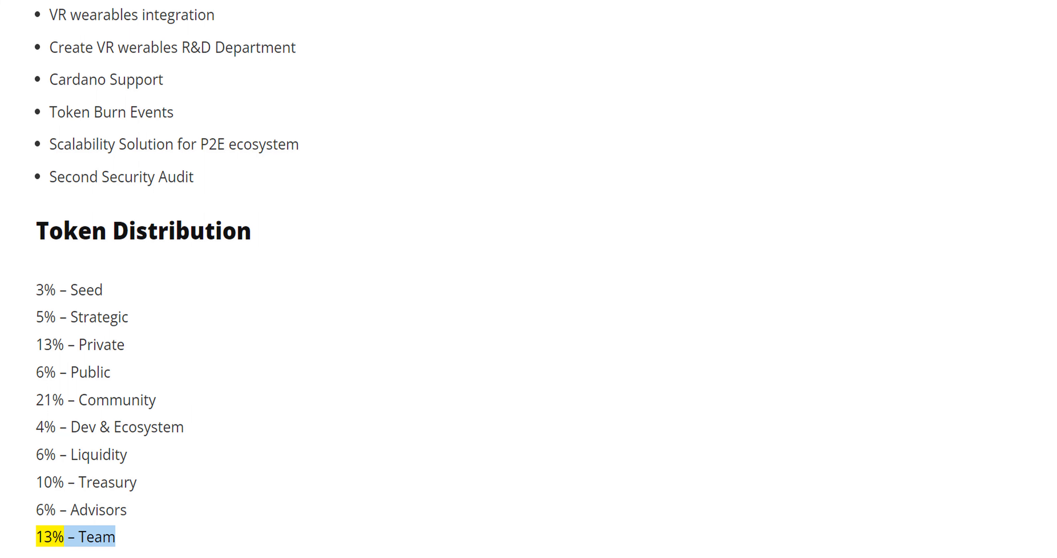
Step: Scroll on through Token Distribution and Funds allocation into the Partners & Advisors names
scroll("down", 3)
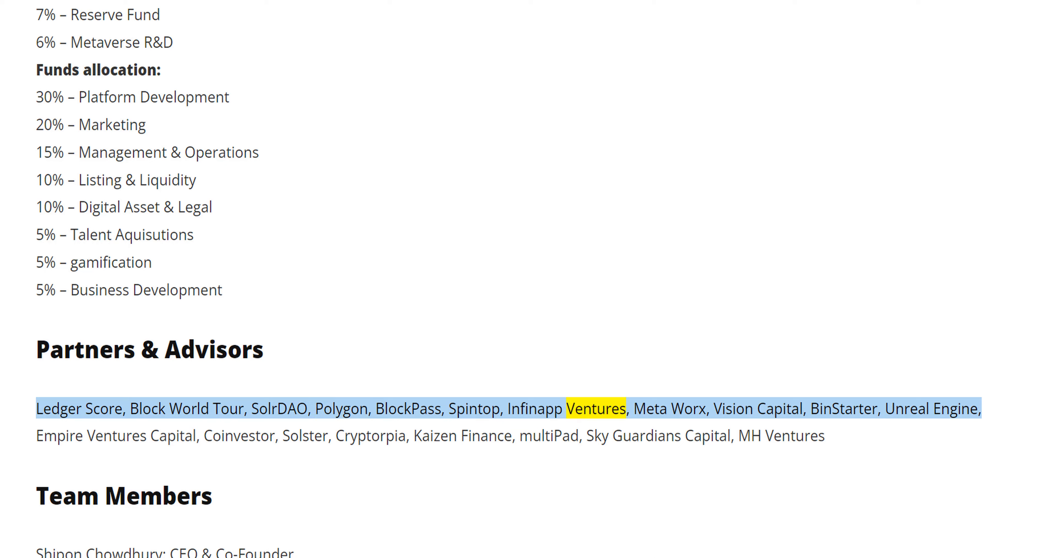
Step: Follow the narration through the remaining Partners & Advisors names to the Team Members heading
double_click(774, 409)
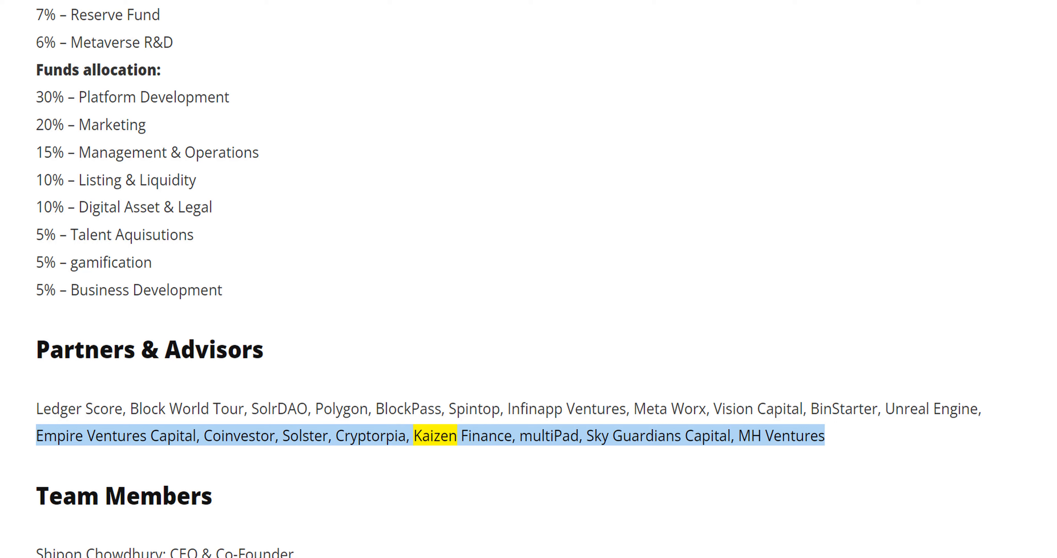
double_click(599, 438)
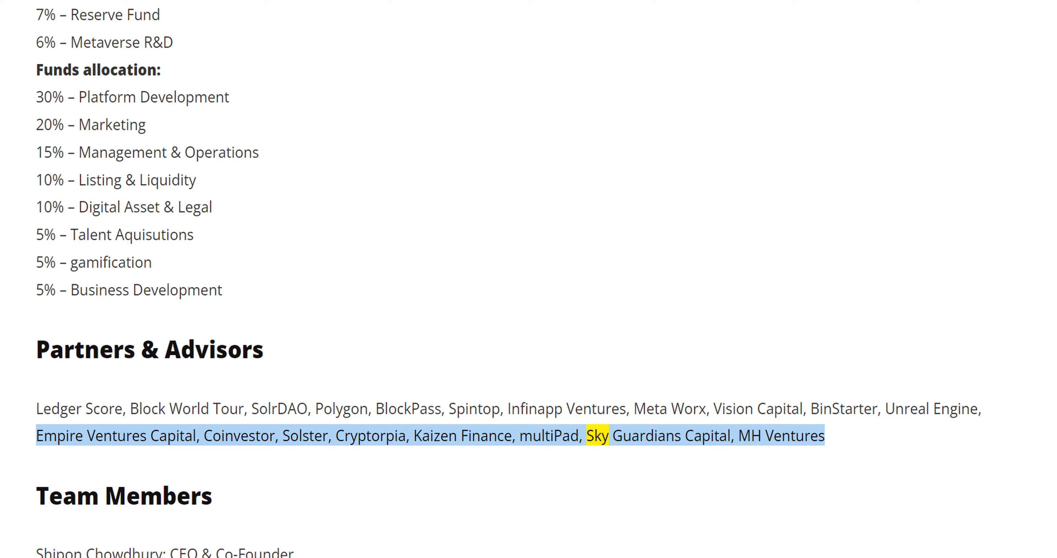
double_click(796, 438)
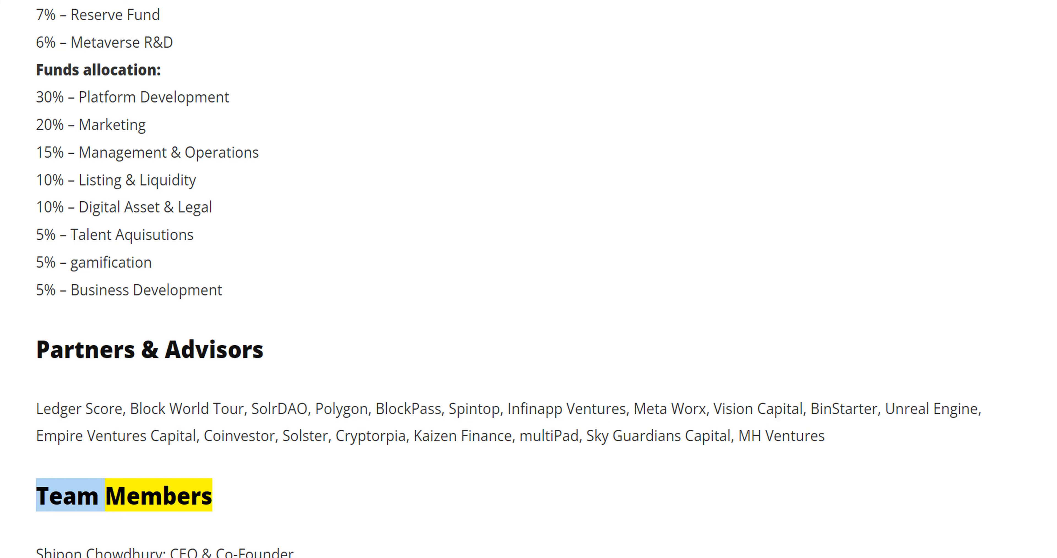
Step: Scroll down the Team Members roles as they are read, ending on the Media Communication Specialist
scroll("down", 3)
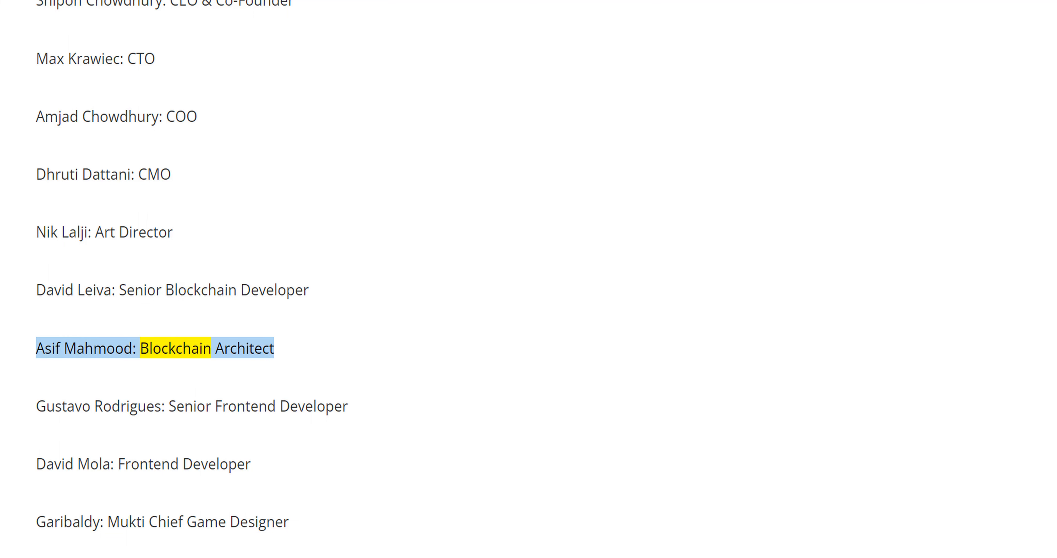
double_click(244, 348)
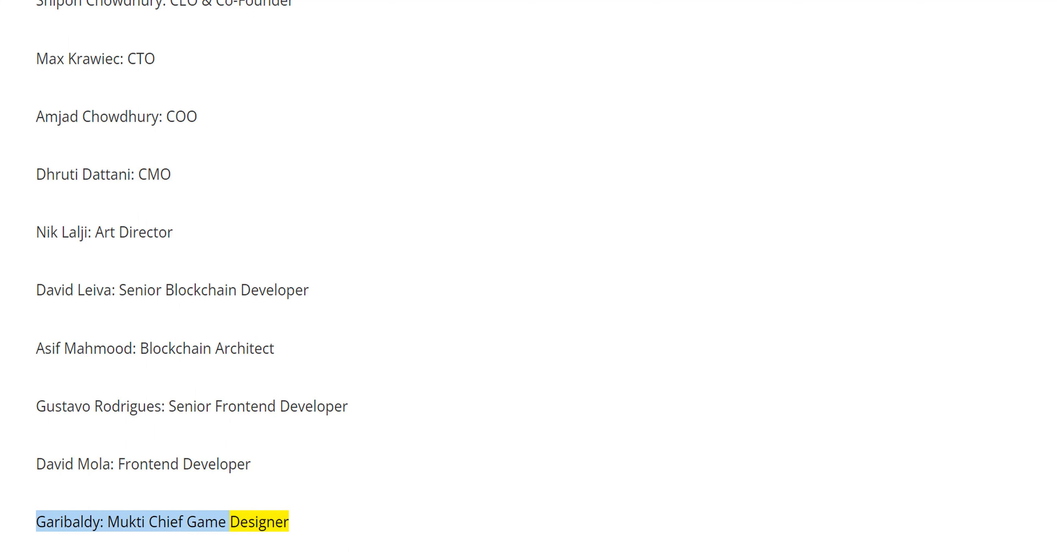
scroll("down", 3)
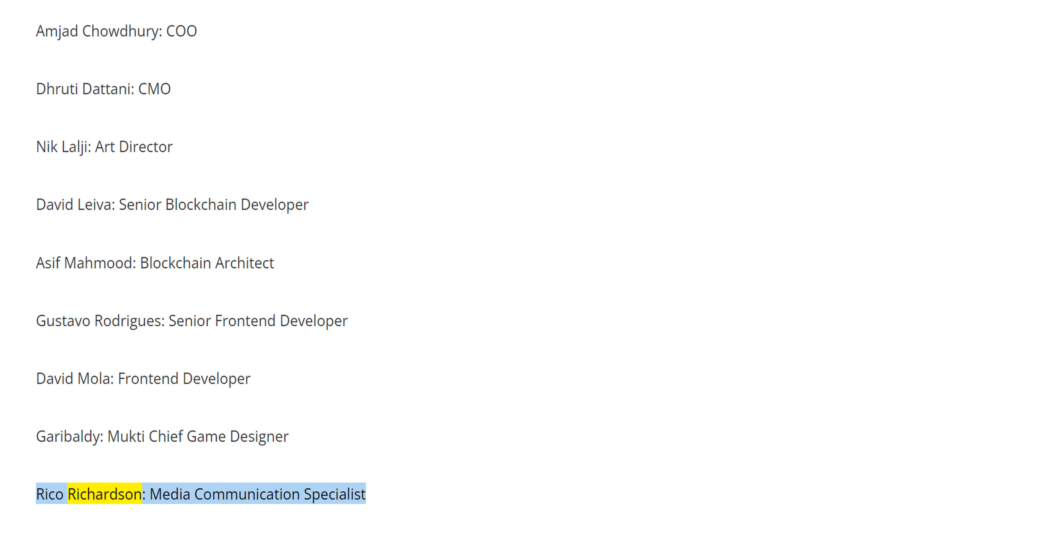